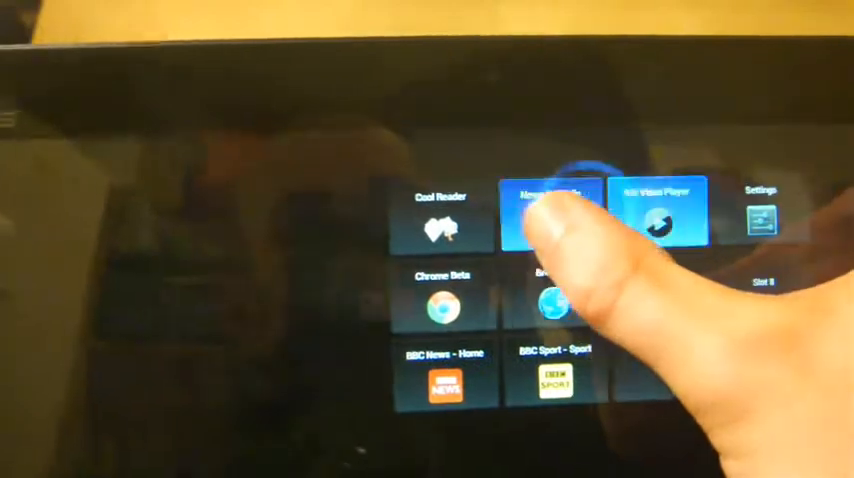
- Open the default pad and tap the News Republic slot
left_click(550, 210)
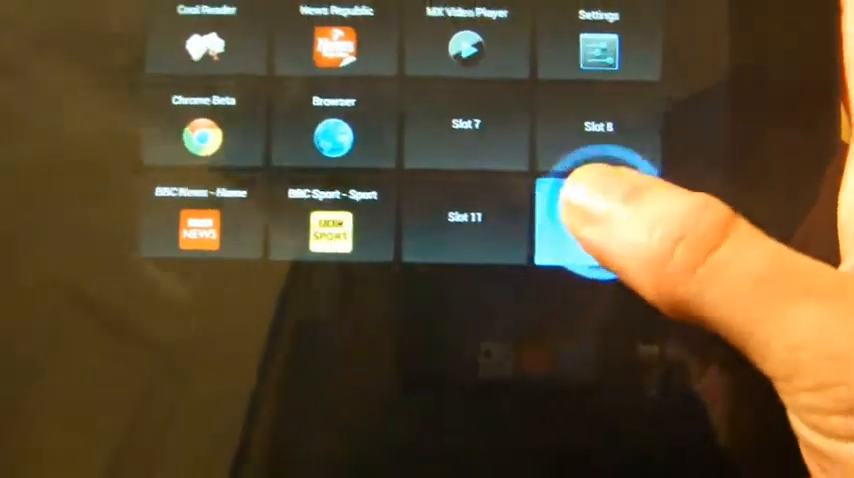
- Go from the pad to SwipePad's General hotspot settings
left_click(595, 215)
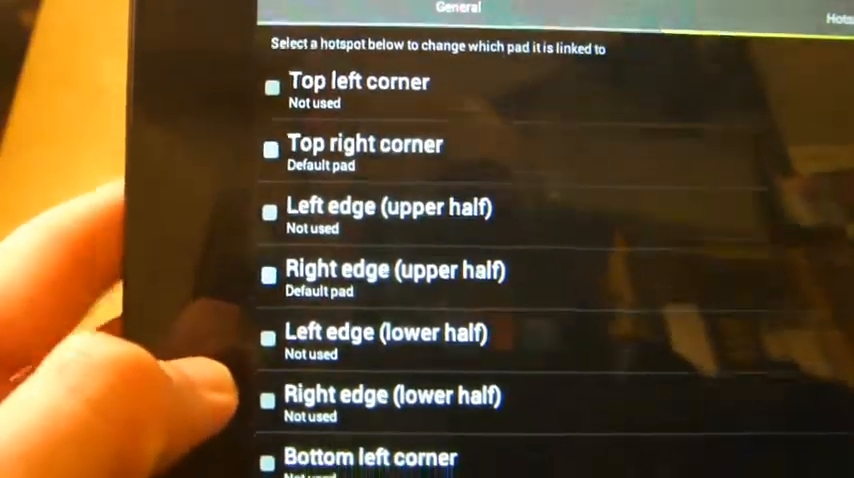
- Scroll the hotspot list and select 'Right edge (lower half)'
scroll("down", 3)
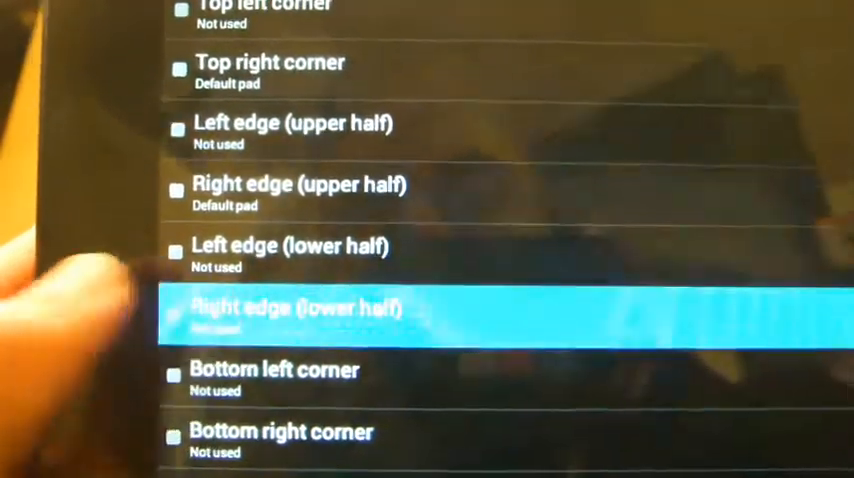
left_click(290, 308)
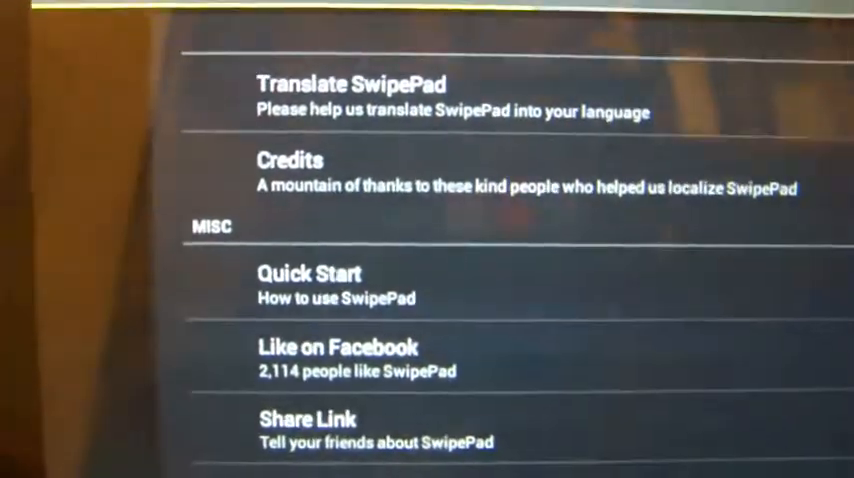
- Scroll through the MISC settings: Translate SwipePad, Credits, Quick Start, Share Link
scroll("down", 3)
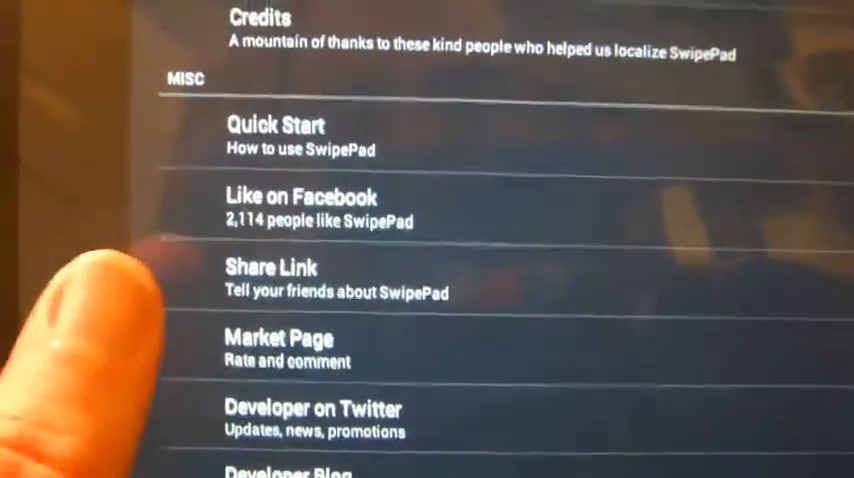
scroll("down", 3)
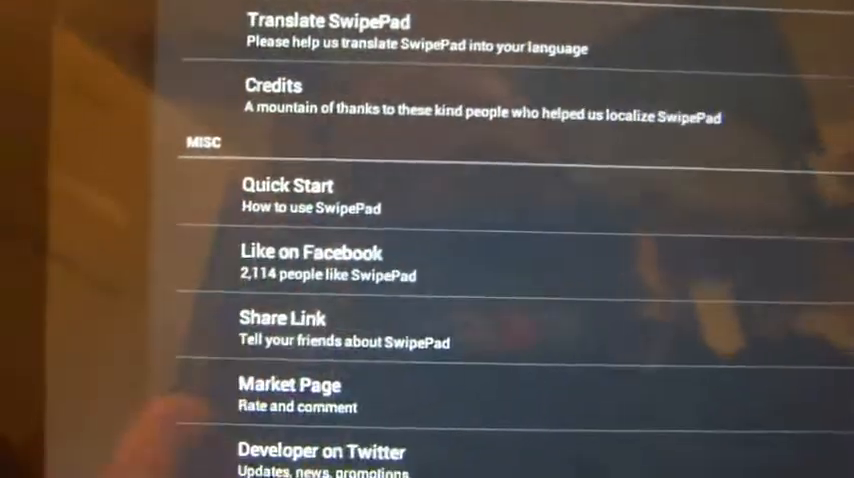
scroll("up", 3)
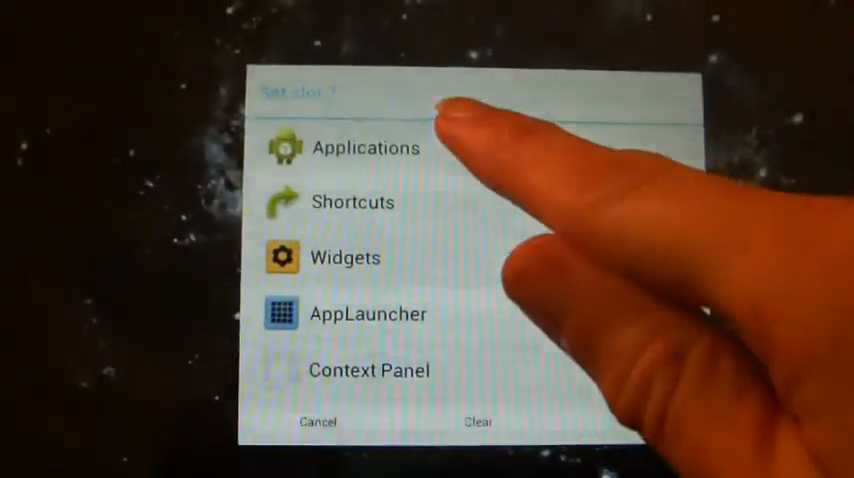
- Choose Applications in the Set slot dialog to fill the slot
left_click(365, 147)
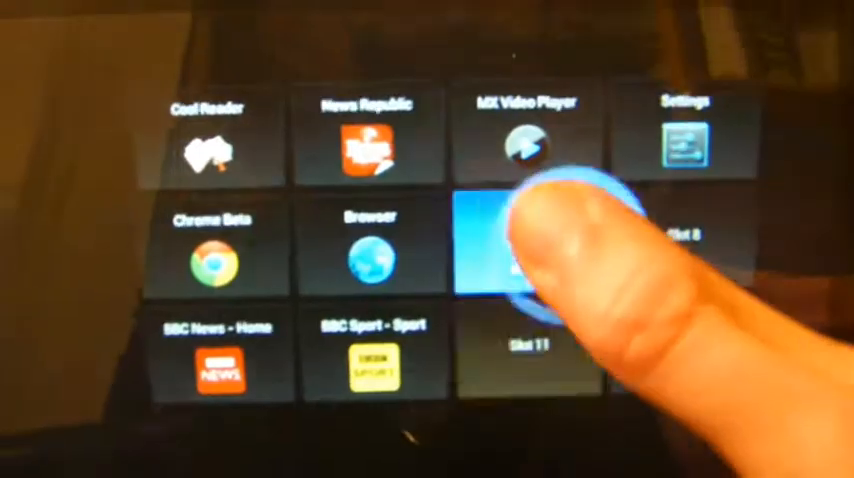
left_click(525, 250)
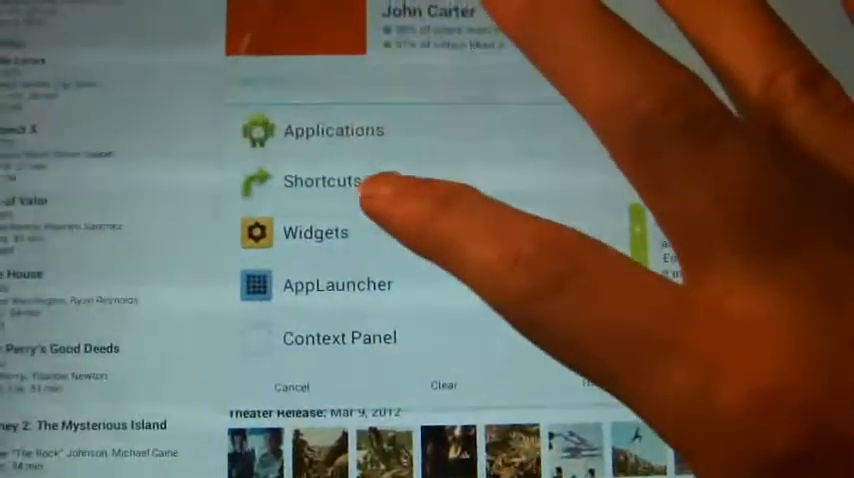
- Choose Shortcuts in the Set slot dialog to list shortcut types
left_click(322, 181)
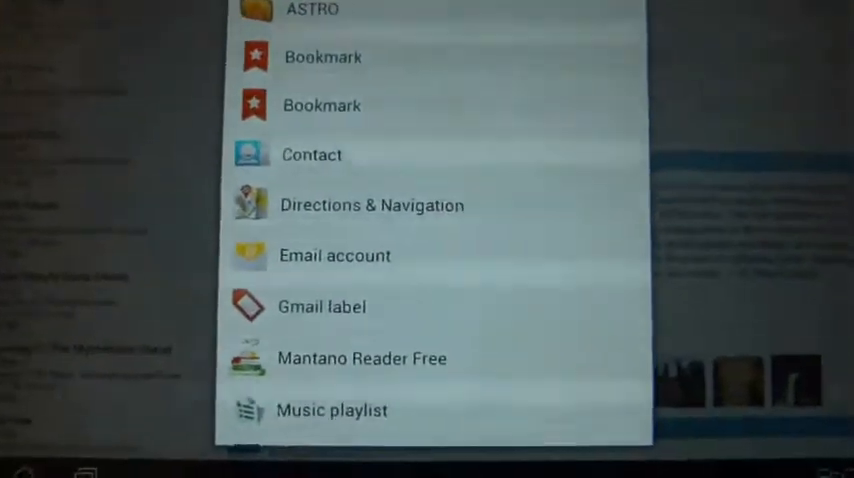